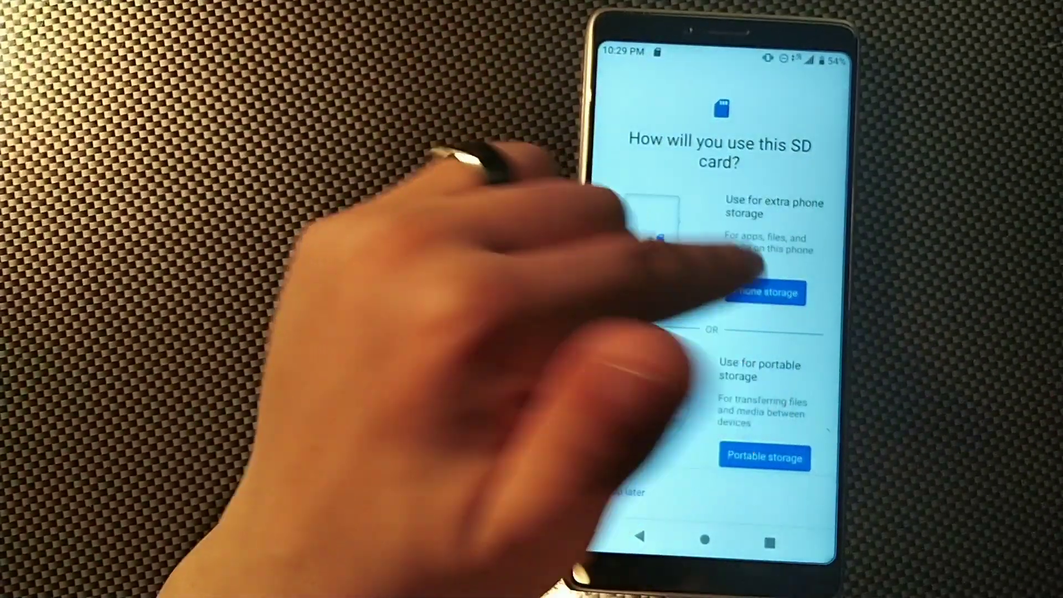
# Choose Phone storage to format the SanDisk card as extra internal storage
pyautogui.click(764, 292)
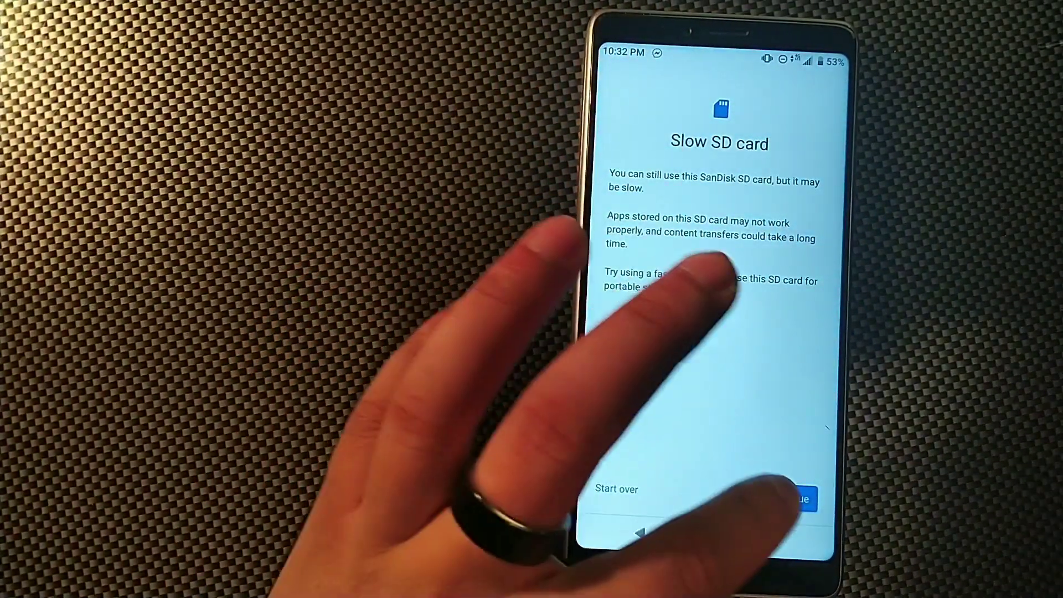
# Accept the slow-card warning and start moving content to the SD card
pyautogui.click(800, 499)
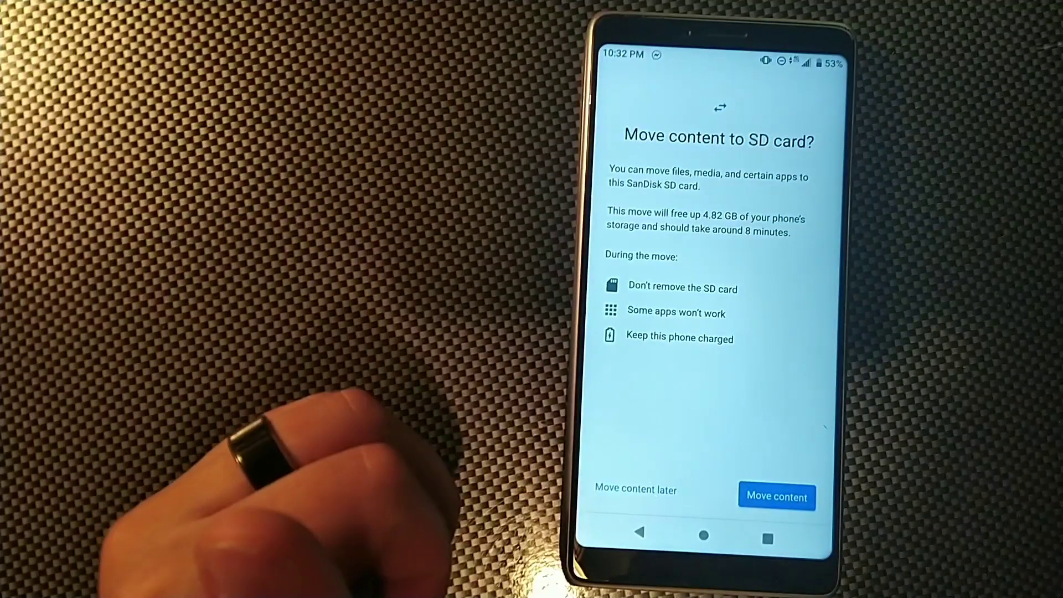
pyautogui.click(776, 496)
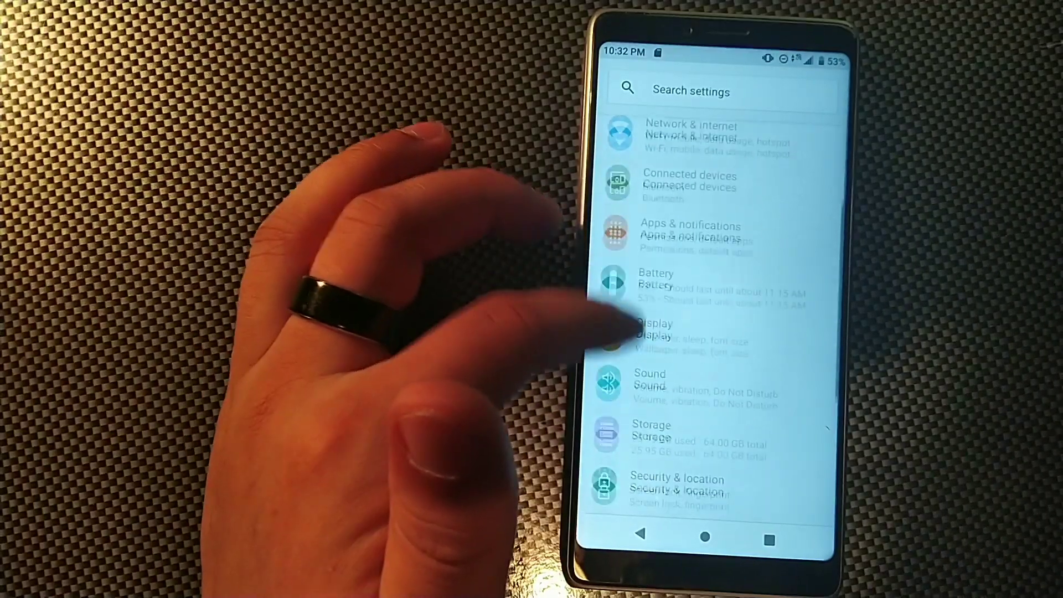
# Open the SanDisk SD card's storage details from the Storage page
pyautogui.scroll(-3)
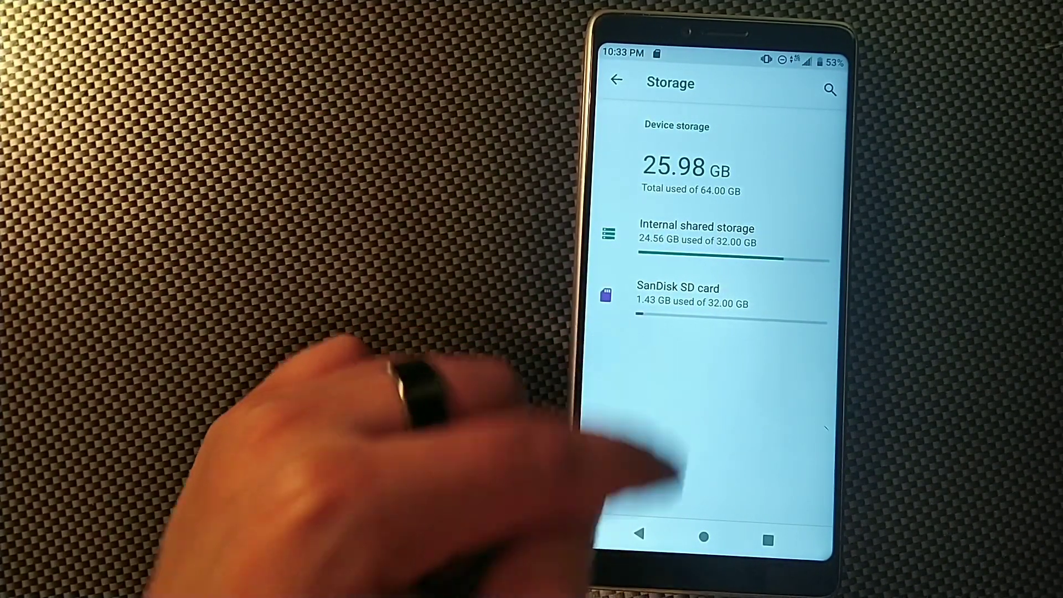
pyautogui.click(615, 80)
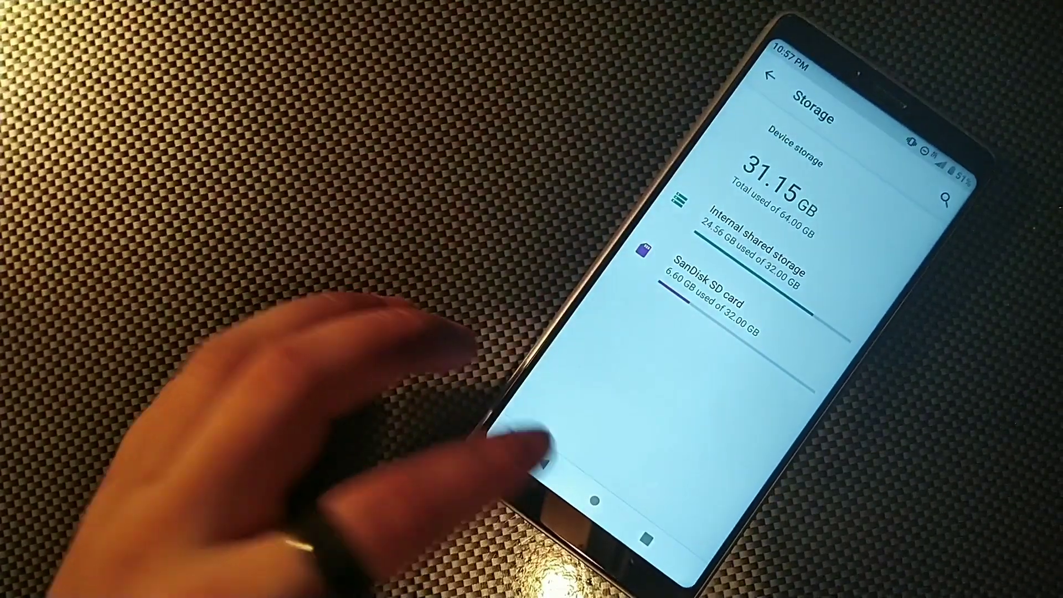
# Set Instagram's storage location to the SanDisk SD card via Apps & notifications
pyautogui.click(788, 78)
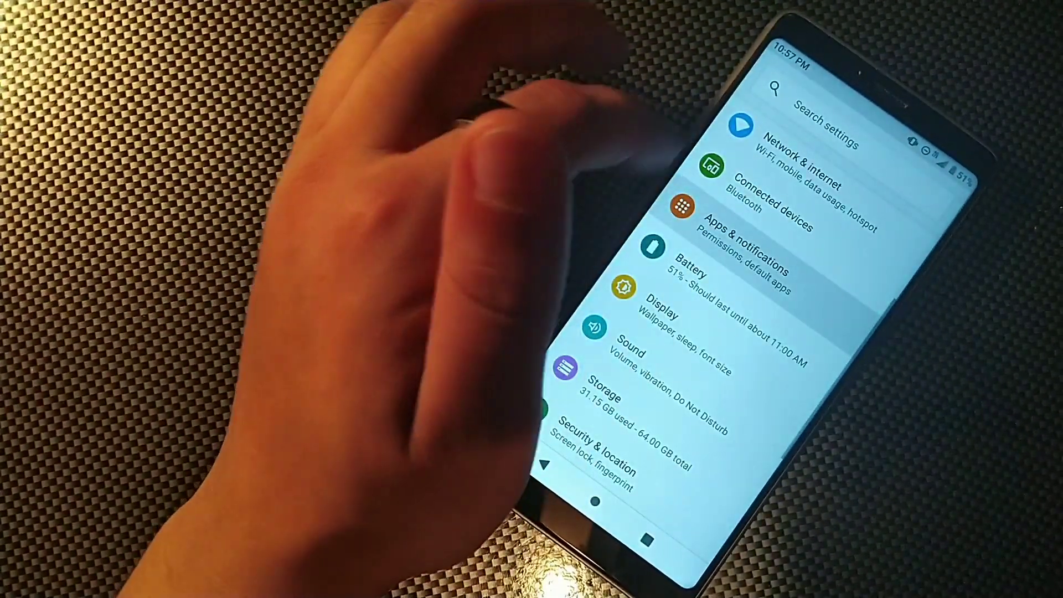
pyautogui.click(742, 239)
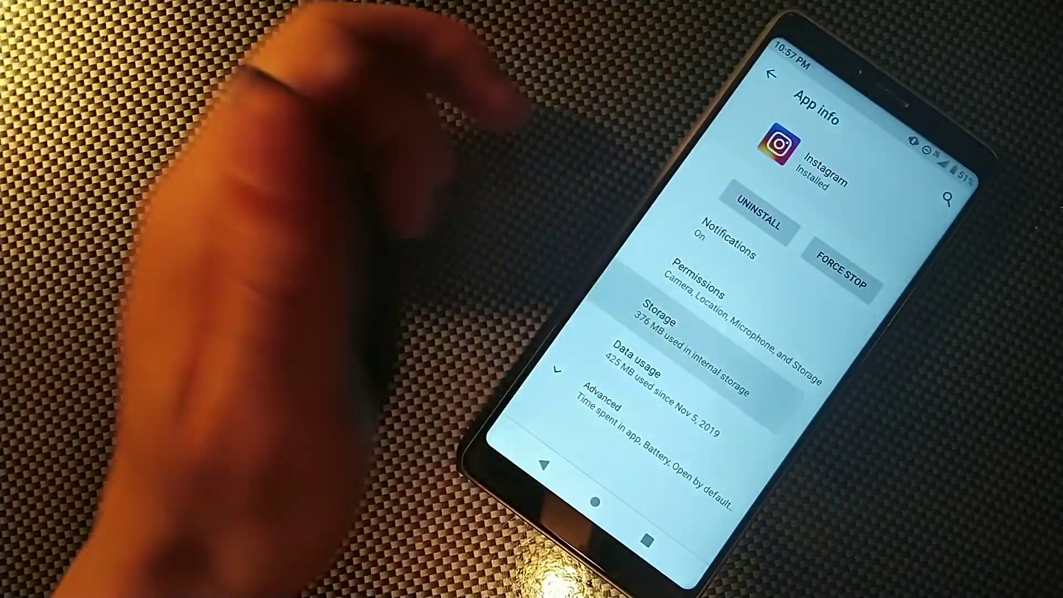
pyautogui.click(651, 329)
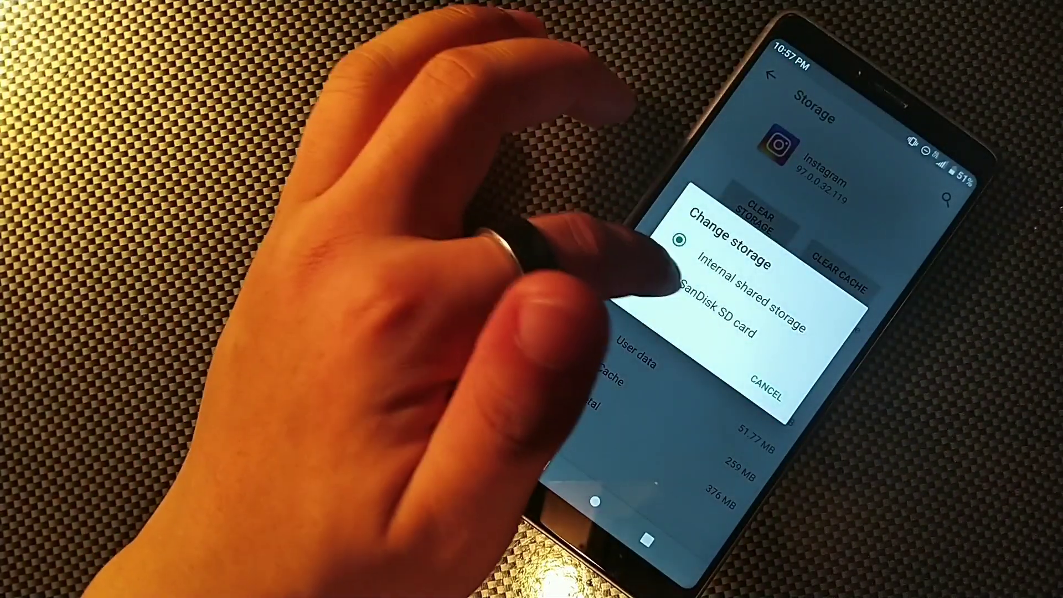
pyautogui.click(725, 317)
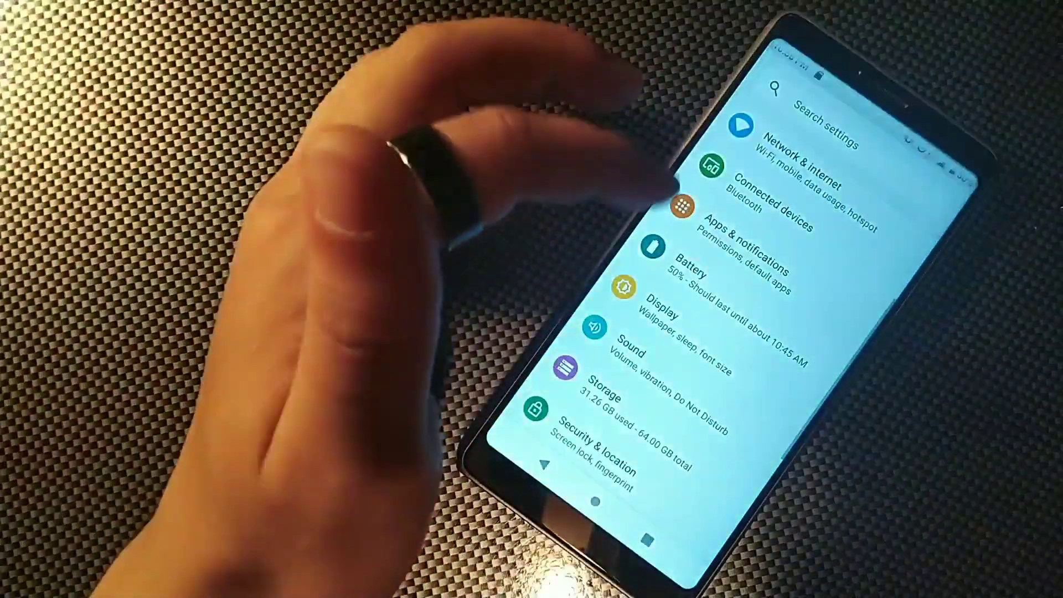
# Open Instagram's App info page showing 376 MB in external storage
pyautogui.scroll(-3)
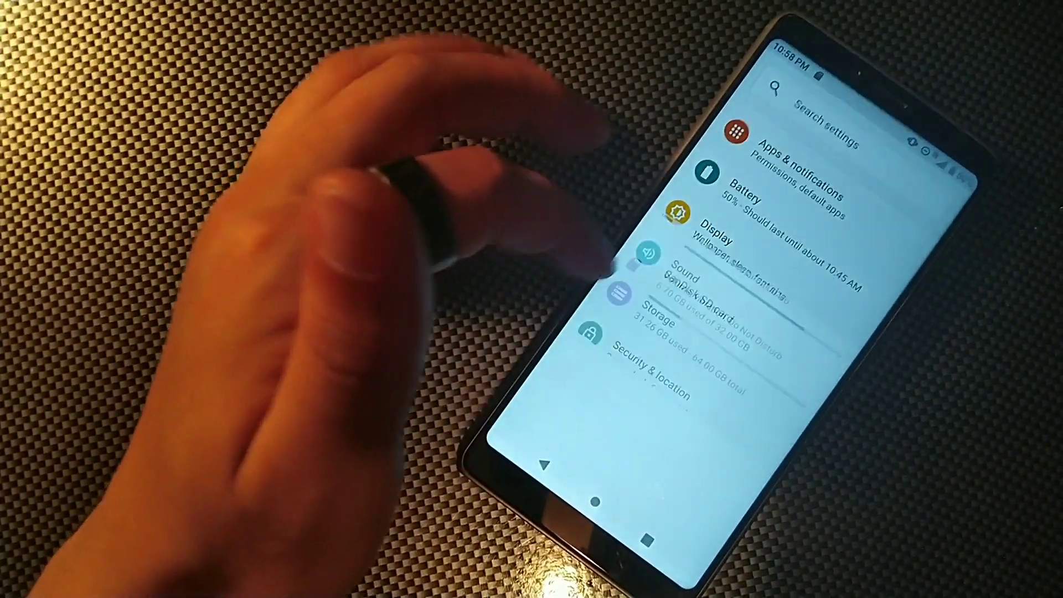
pyautogui.click(658, 322)
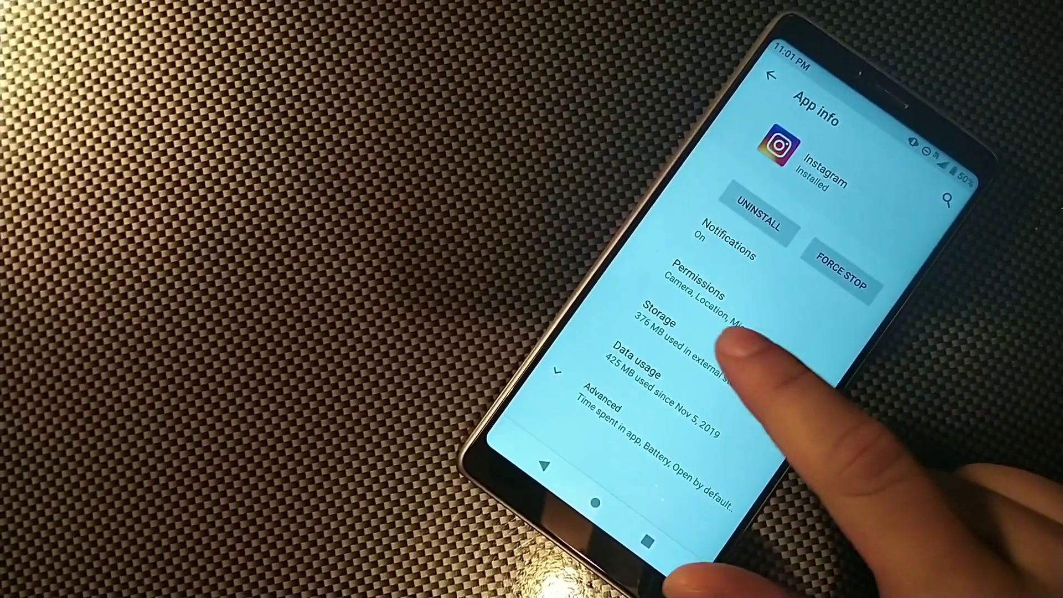
# Confirm Instagram's storage is the SanDisk SD card without changing it, then browse all apps
pyautogui.click(685, 332)
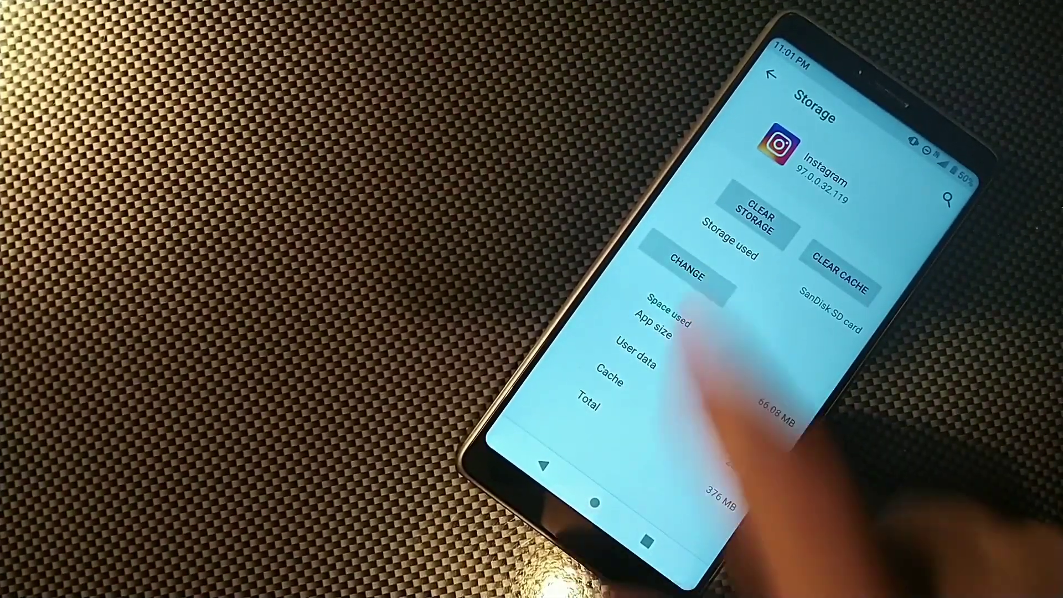
pyautogui.click(690, 275)
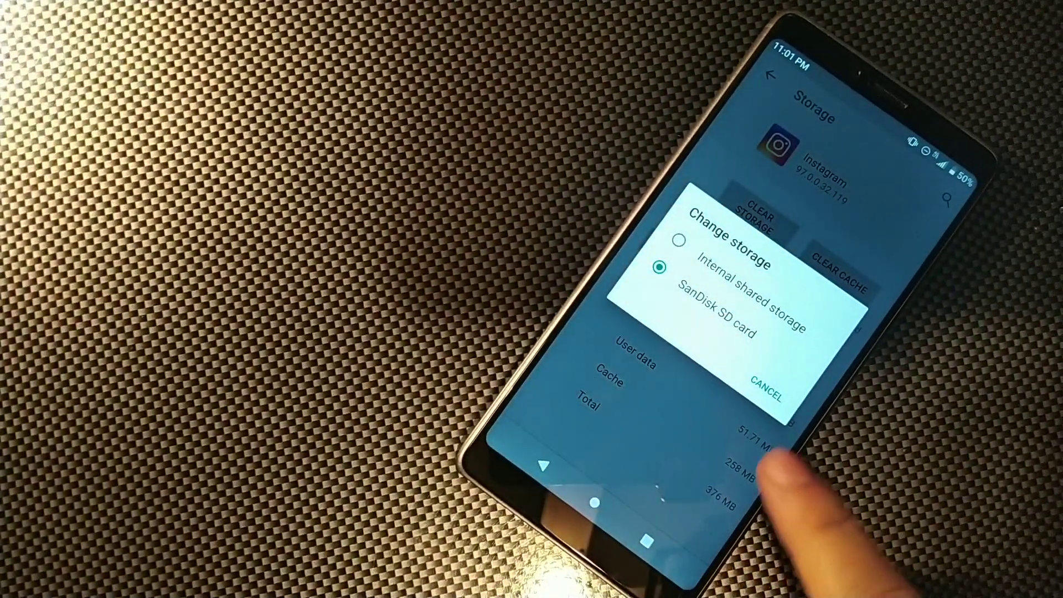
pyautogui.click(770, 376)
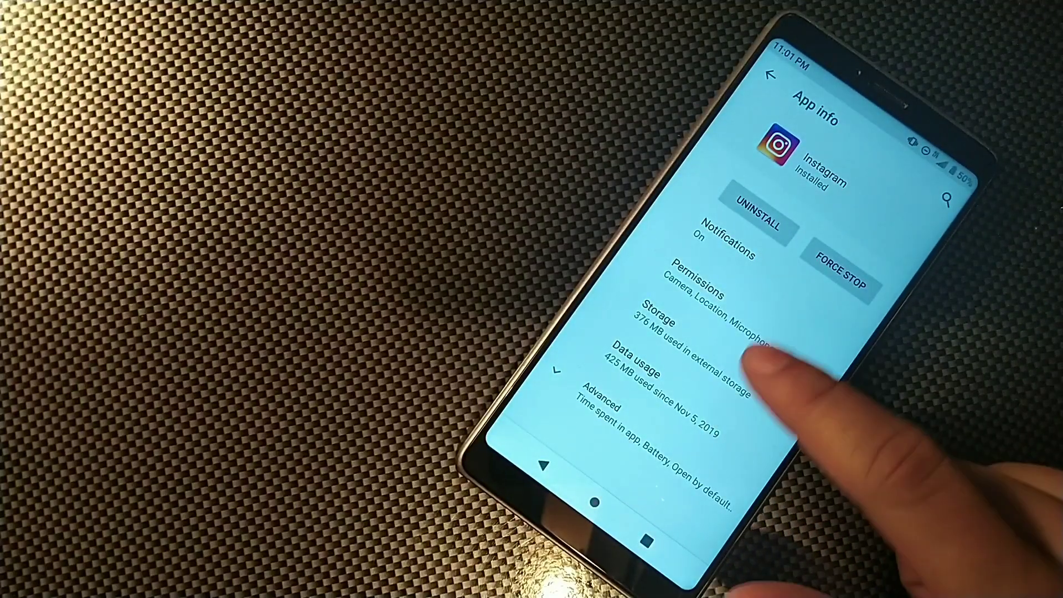
pyautogui.click(772, 76)
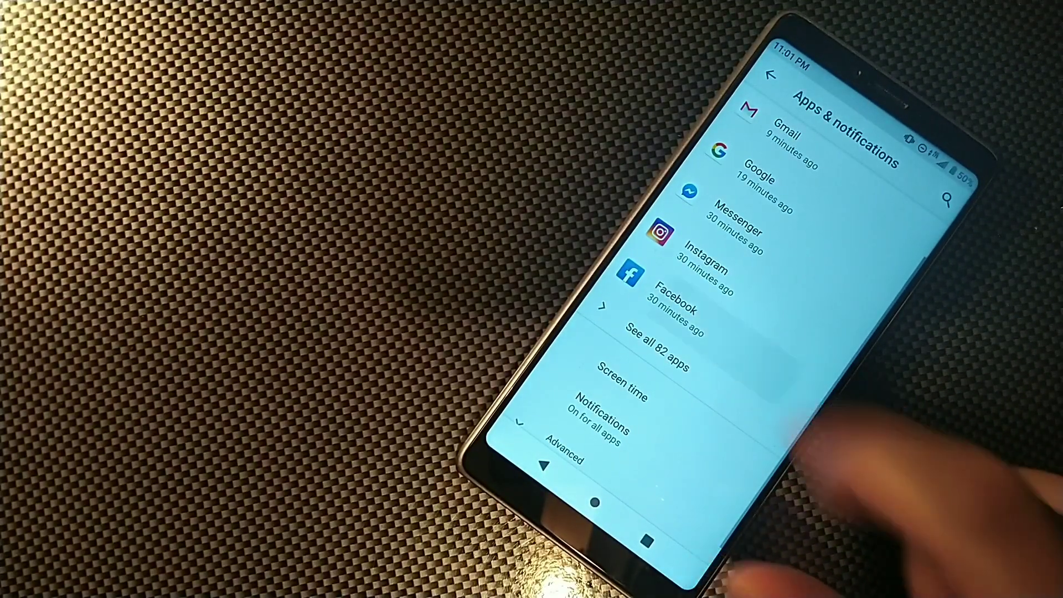
pyautogui.click(692, 284)
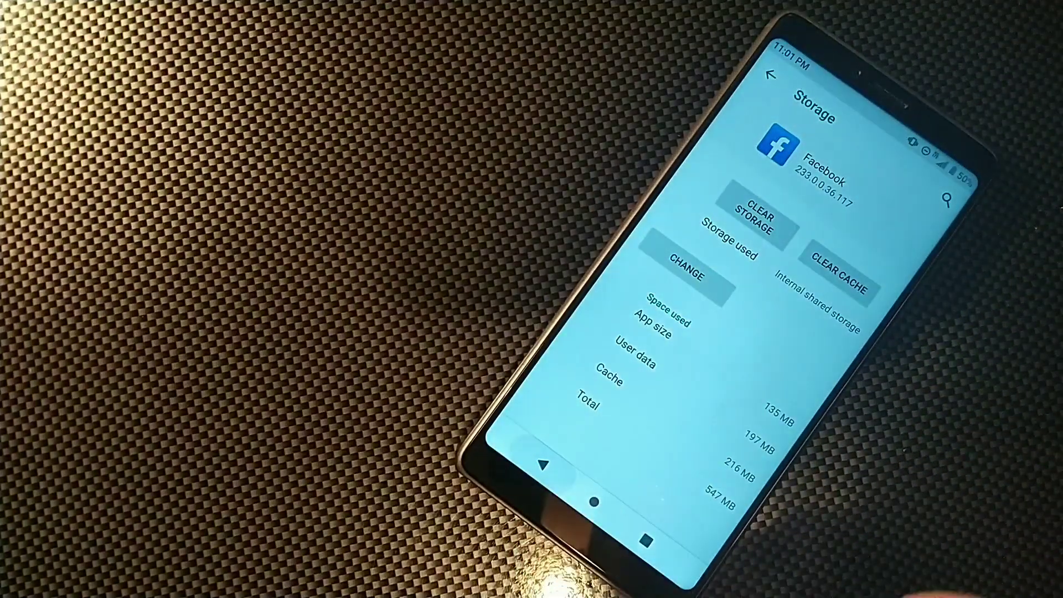
# Check Angry Birds' storage in the full apps list, returning to its App info (142 MB internal)
pyautogui.click(789, 77)
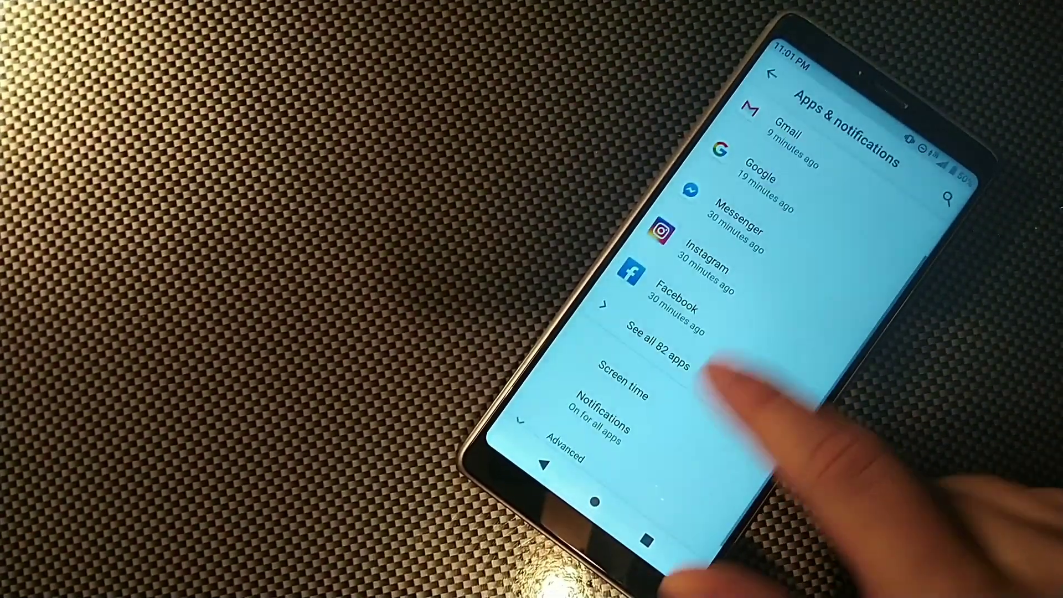
pyautogui.click(654, 346)
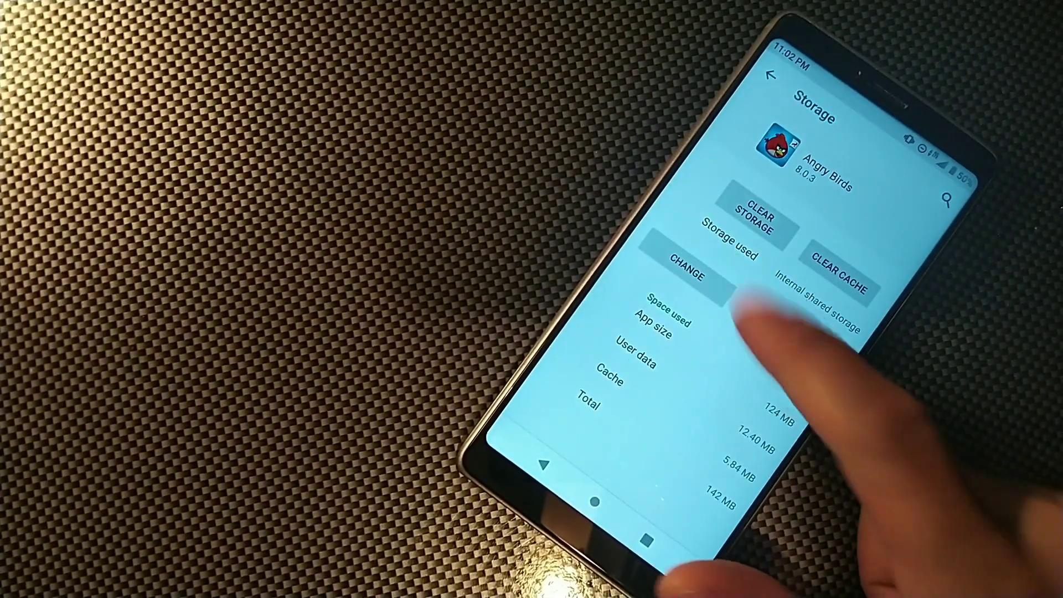
pyautogui.click(790, 74)
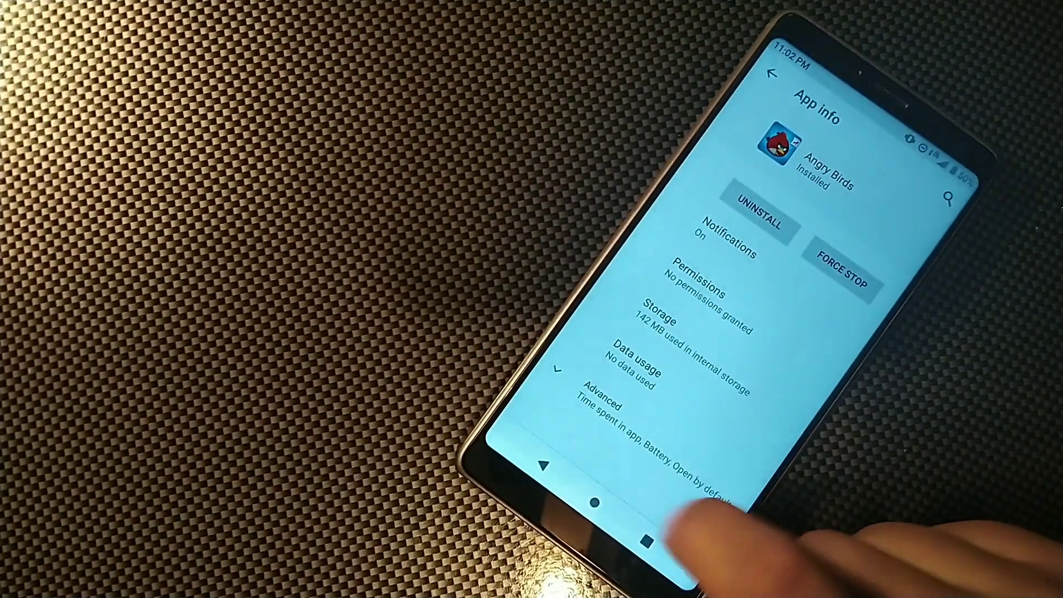
# Check Drive's storage page, 132 MB internal with no change option, and return to App info
pyautogui.click(769, 74)
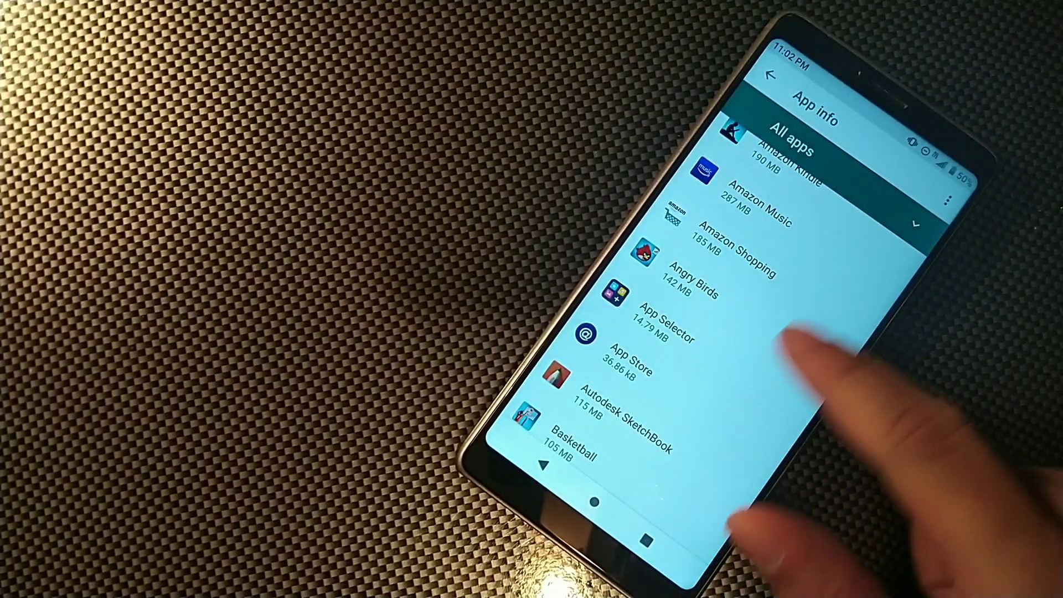
pyautogui.scroll(-3)
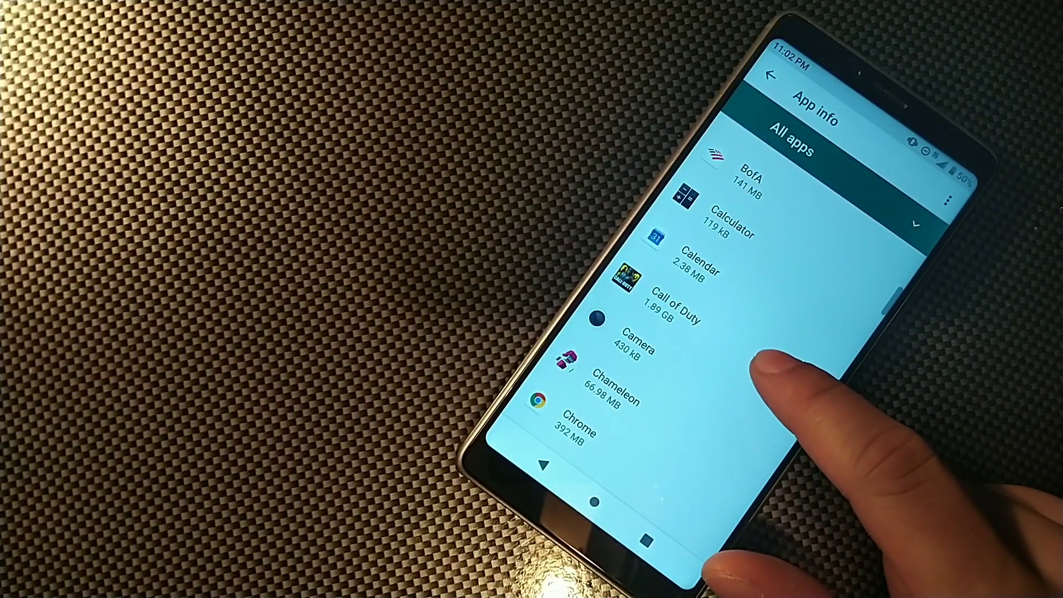
pyautogui.scroll(-3)
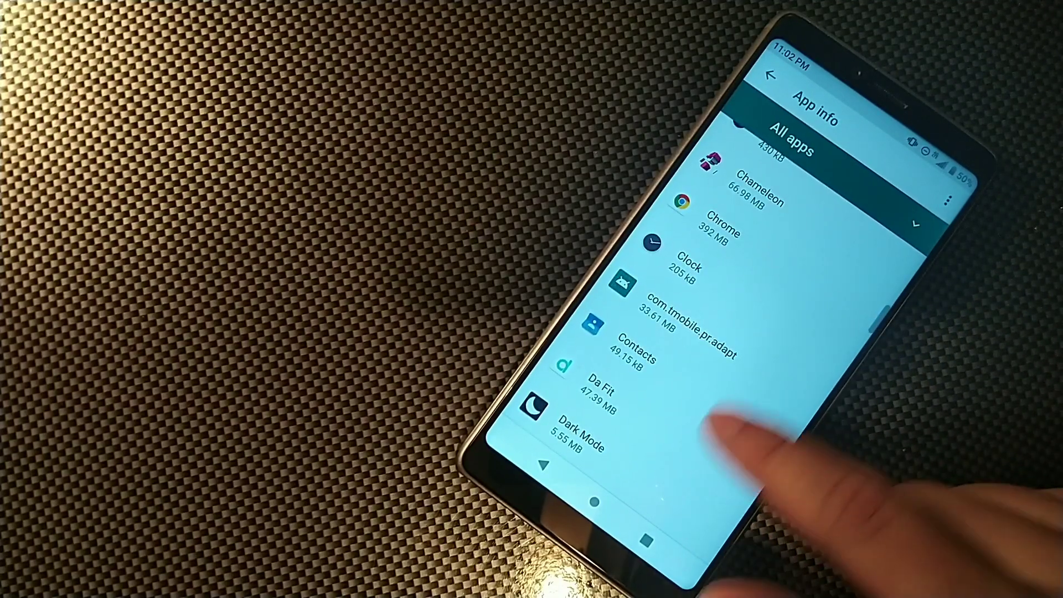
pyautogui.scroll(-3)
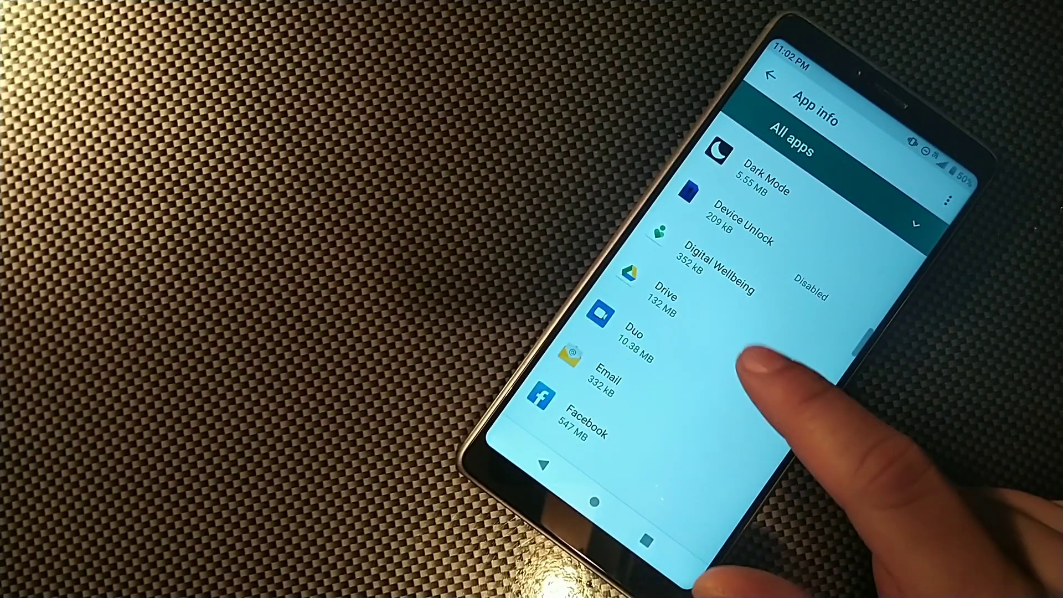
pyautogui.click(644, 295)
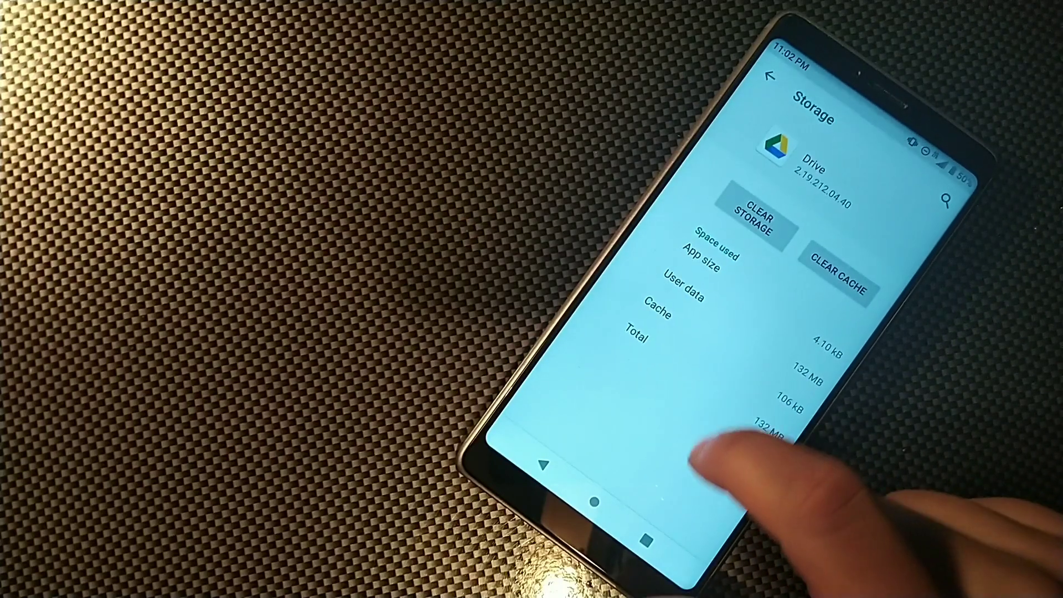
pyautogui.click(788, 79)
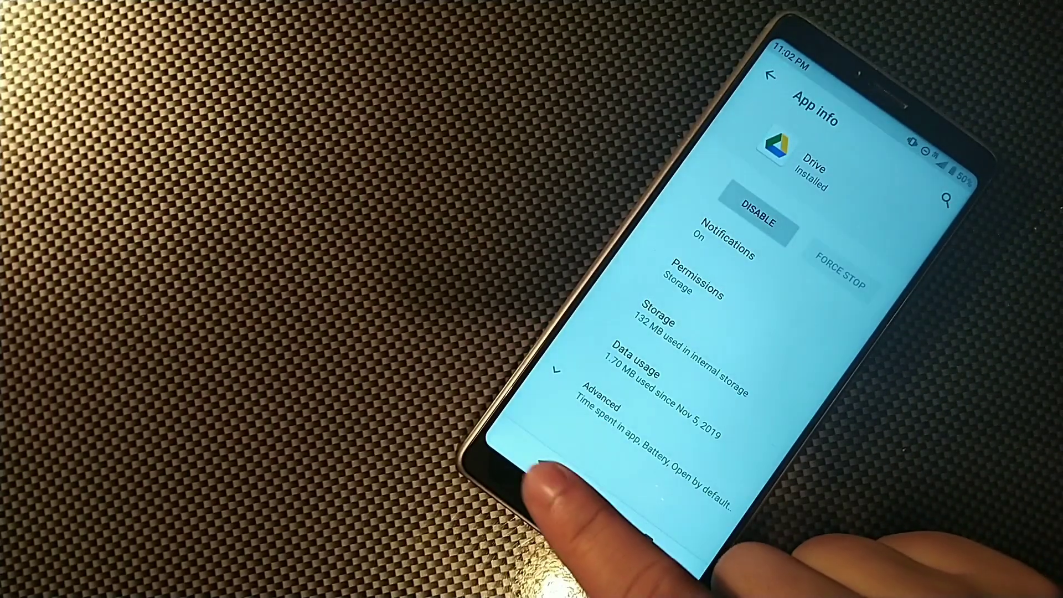
# Find Galaxy Sky Shooting in the apps list and view its 86.43 MB internal usage
pyautogui.click(772, 76)
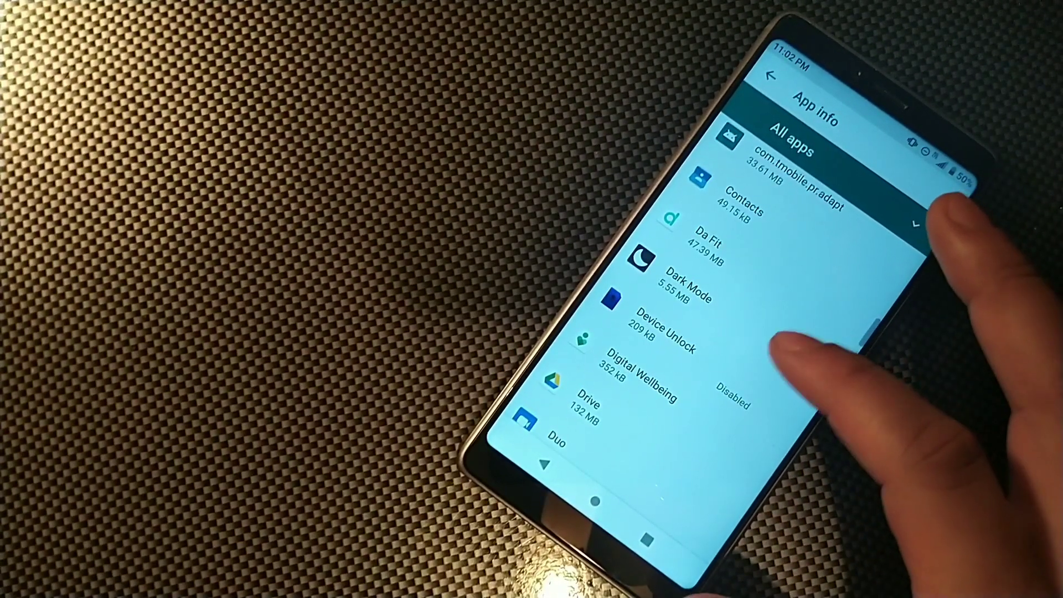
pyautogui.scroll(-3)
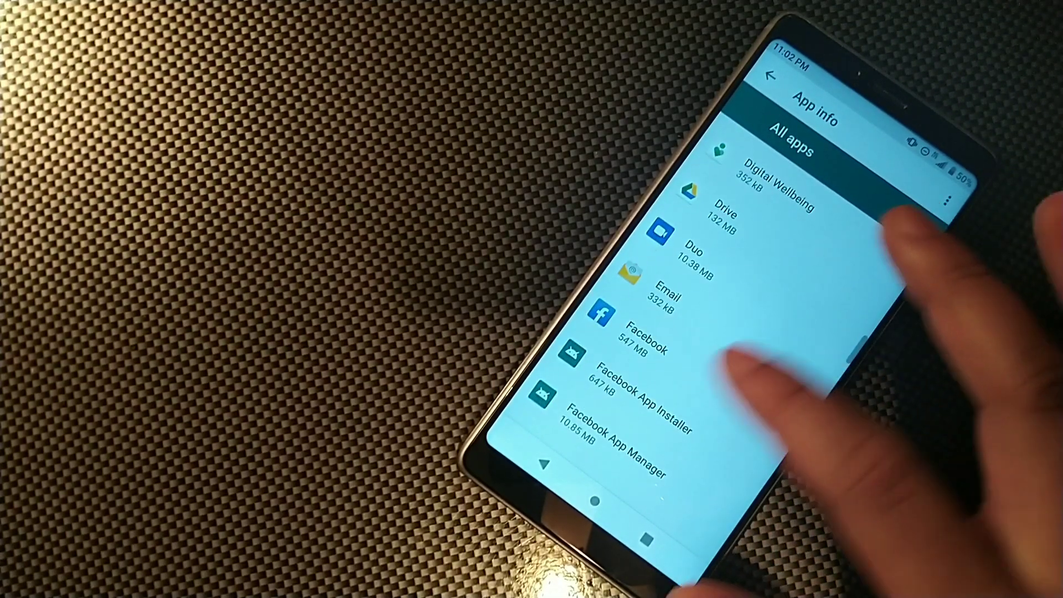
pyautogui.scroll(-3)
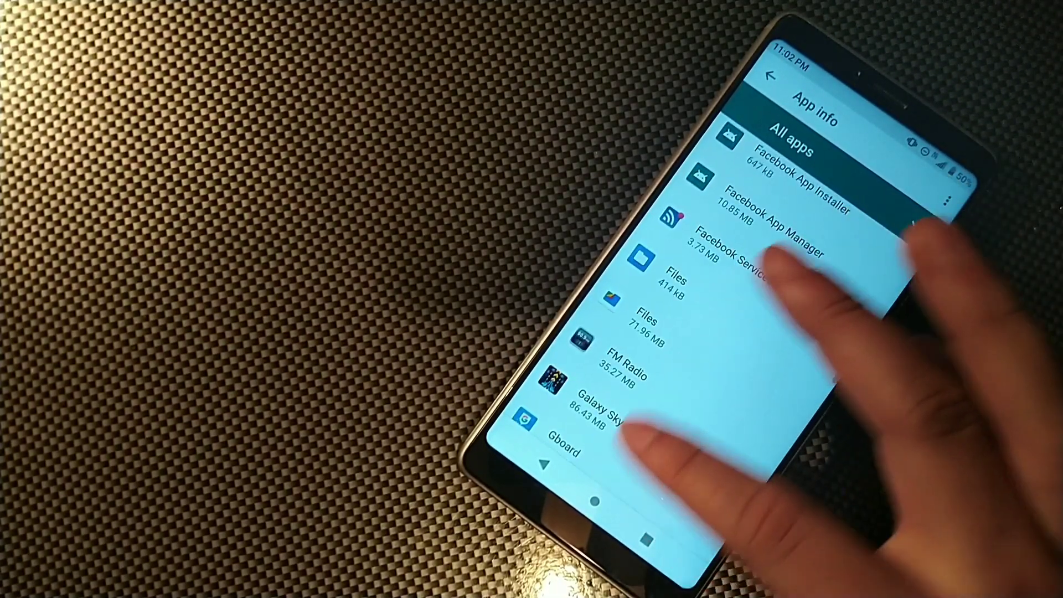
pyautogui.click(593, 411)
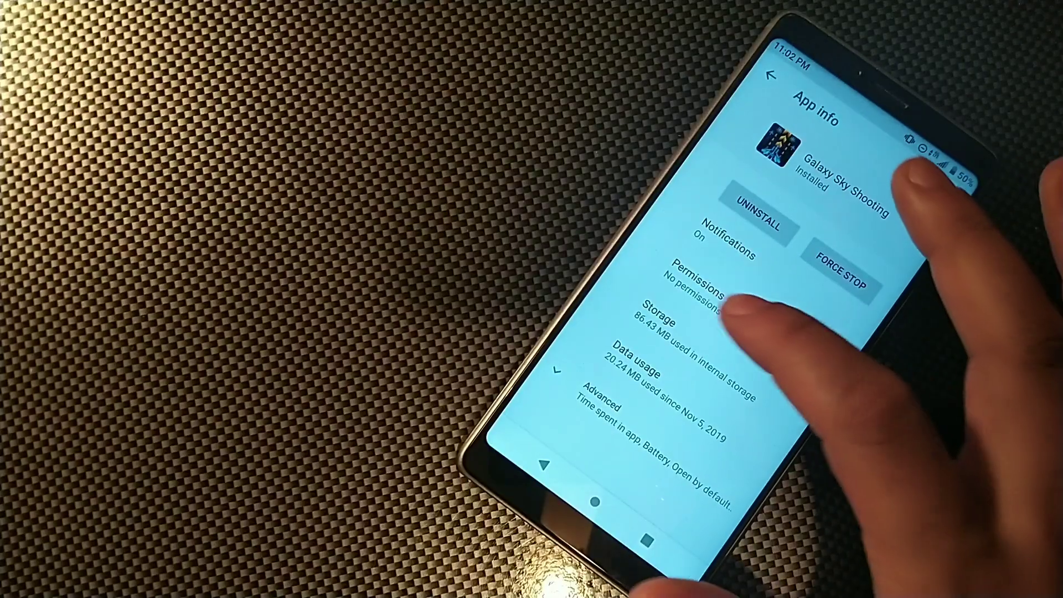
pyautogui.click(677, 324)
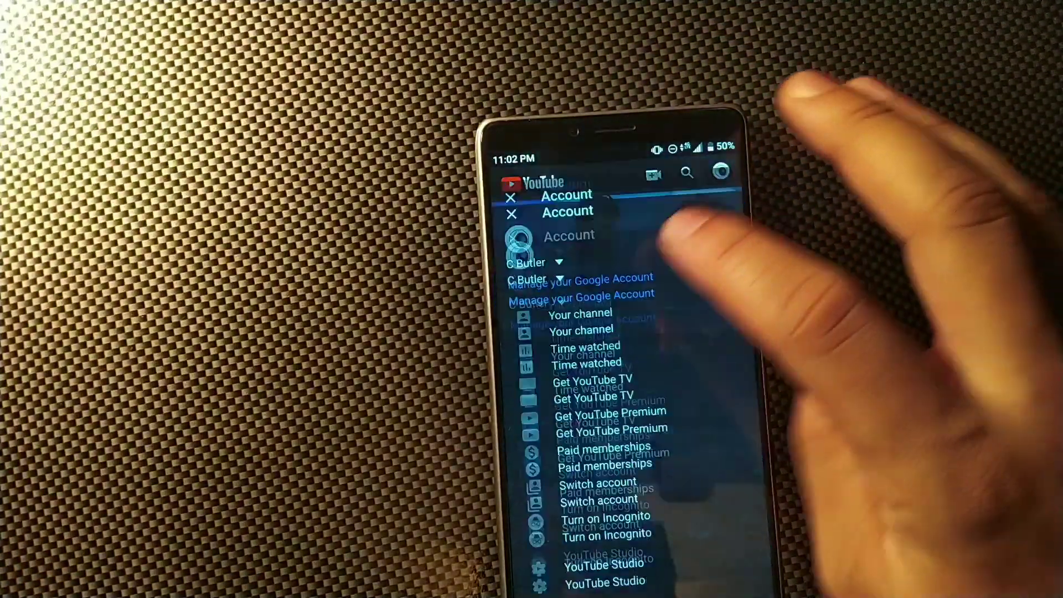
# Open the C Butler channel page from YouTube's account menu
pyautogui.click(579, 322)
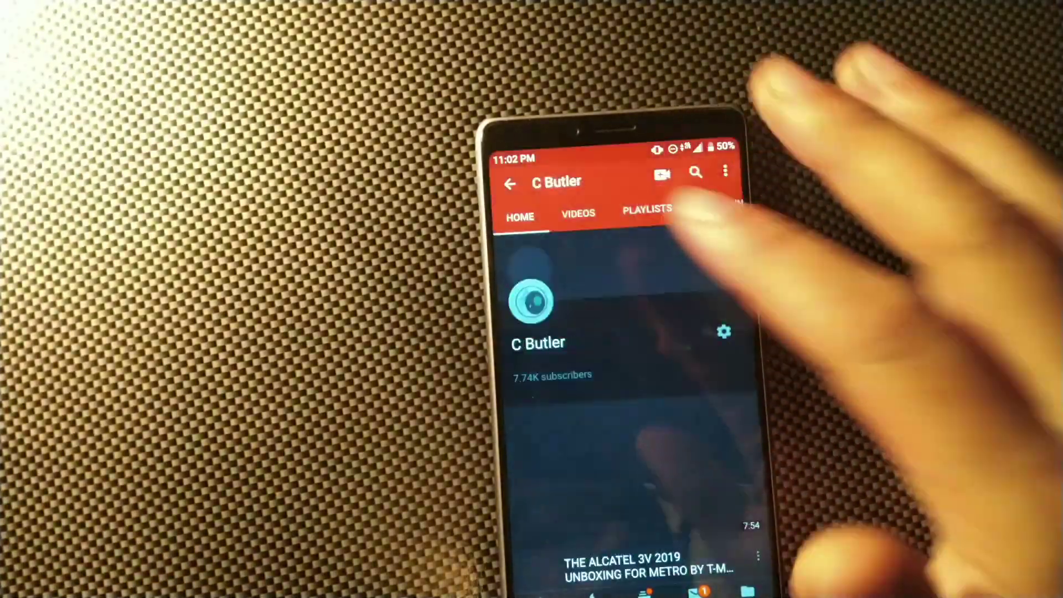